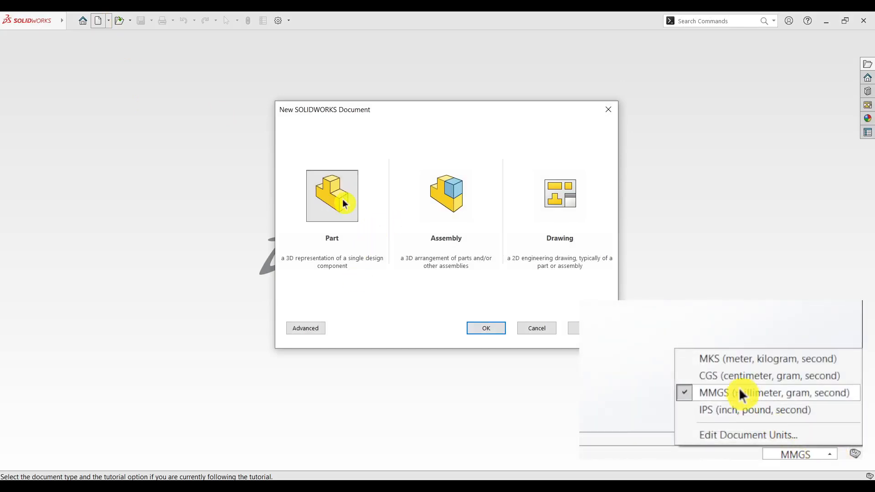
Step: Create a new blank part, Part4, and open its status-bar unit system list
{"action": "left_click", "coordinate": [768, 358]}
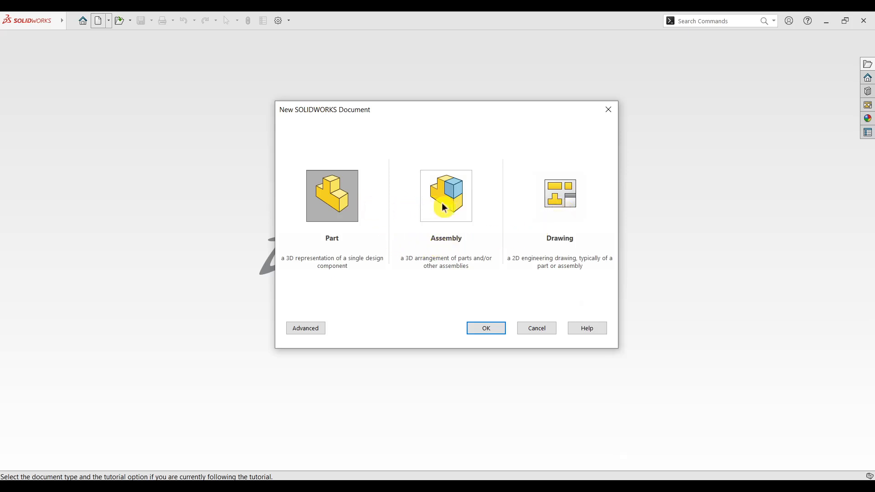
{"action": "mouse_move", "coordinate": [505, 212]}
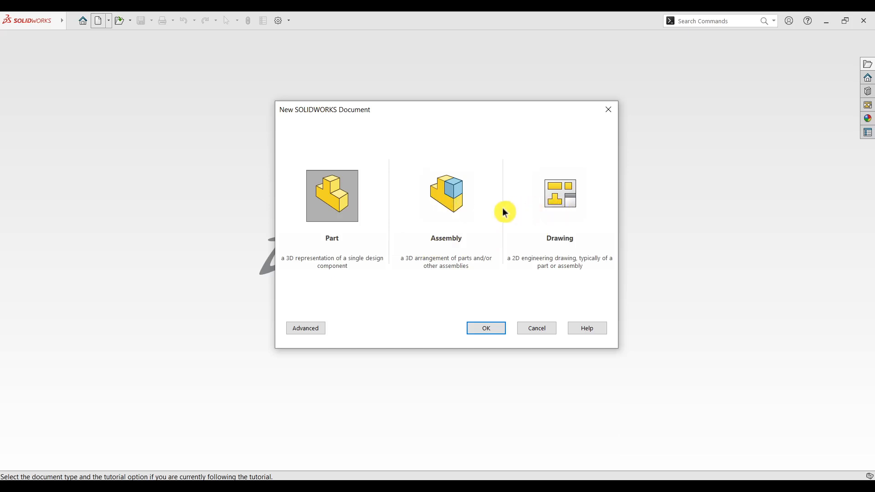
{"action": "mouse_move", "coordinate": [446, 207]}
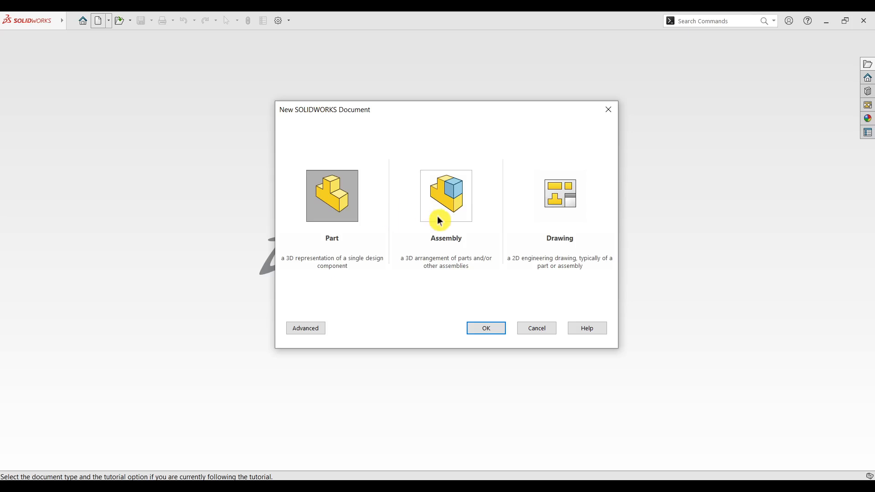
{"action": "mouse_move", "coordinate": [464, 264]}
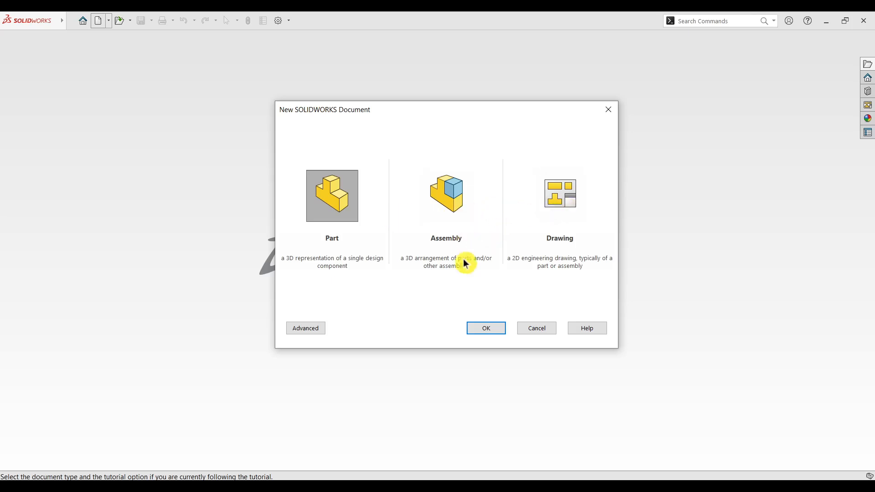
{"action": "mouse_move", "coordinate": [497, 354]}
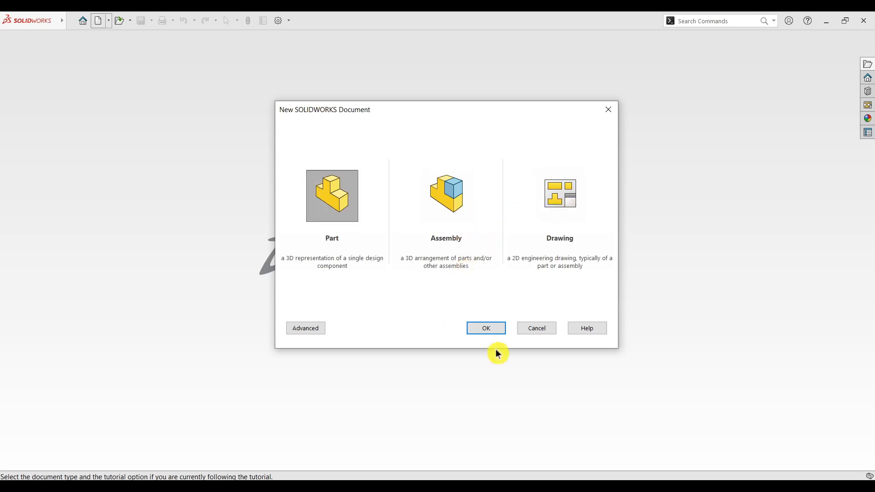
{"action": "left_click", "coordinate": [485, 328]}
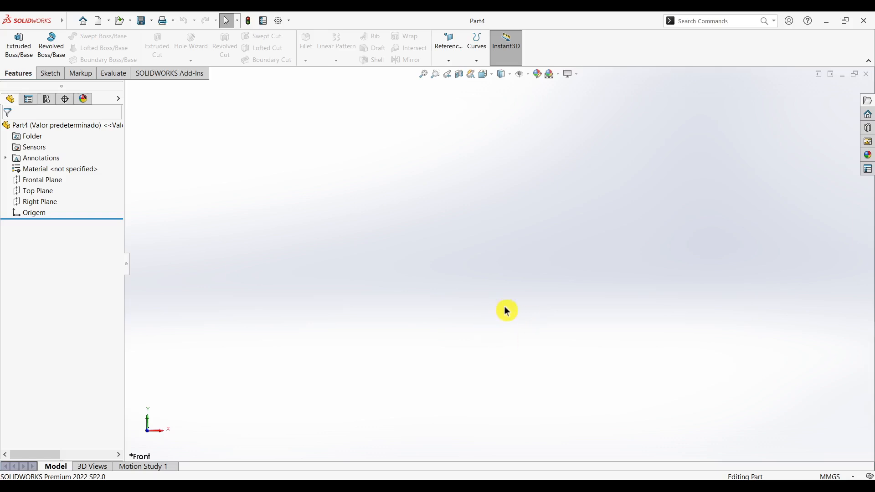
{"action": "mouse_move", "coordinate": [582, 339]}
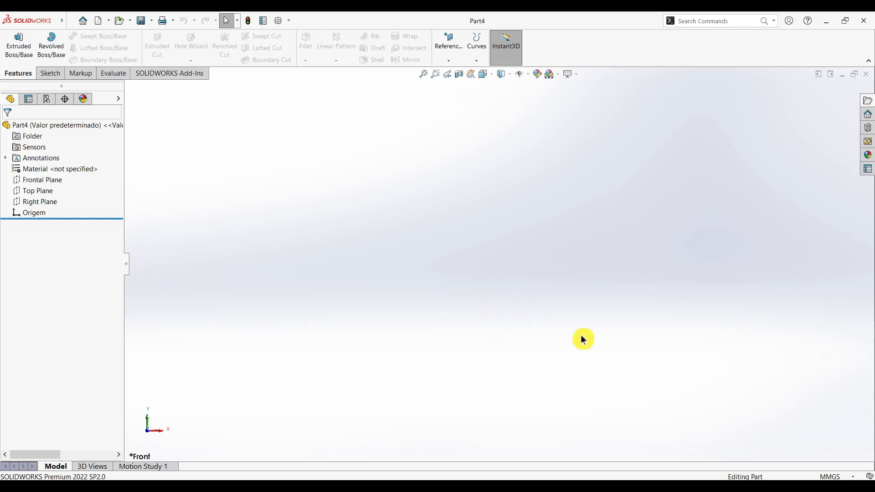
{"action": "mouse_move", "coordinate": [840, 442]}
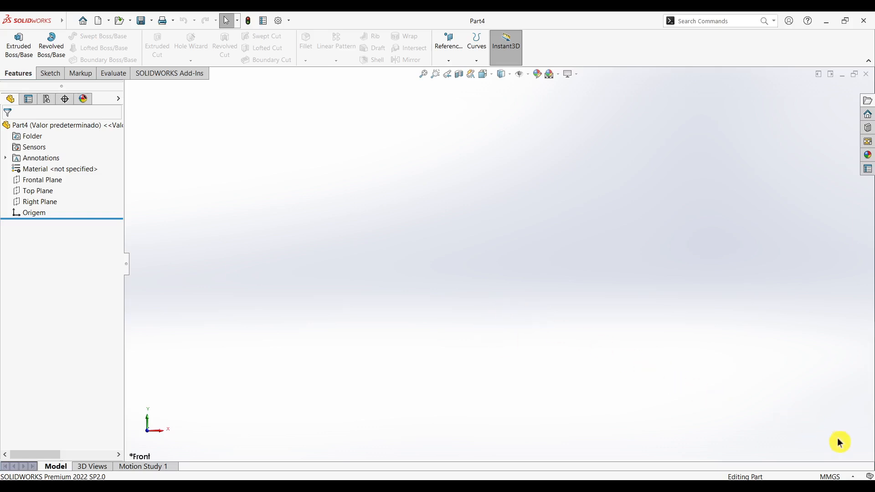
{"action": "left_click", "coordinate": [832, 477]}
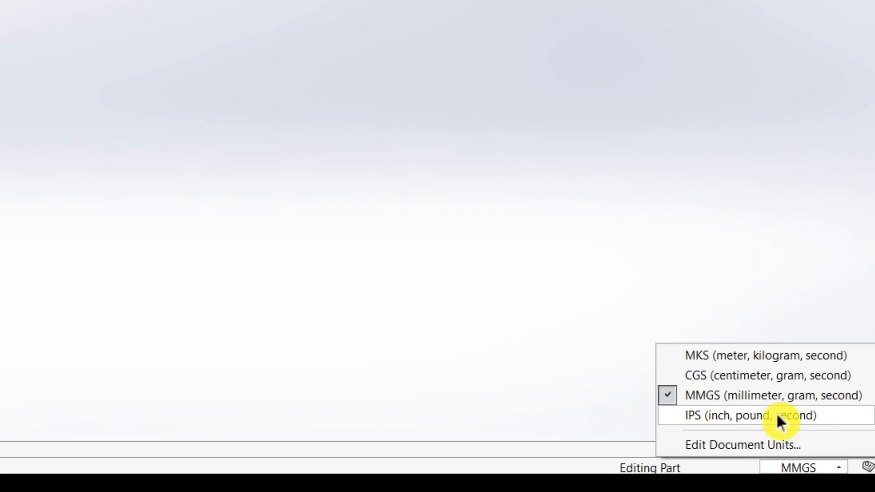
{"action": "mouse_move", "coordinate": [745, 383]}
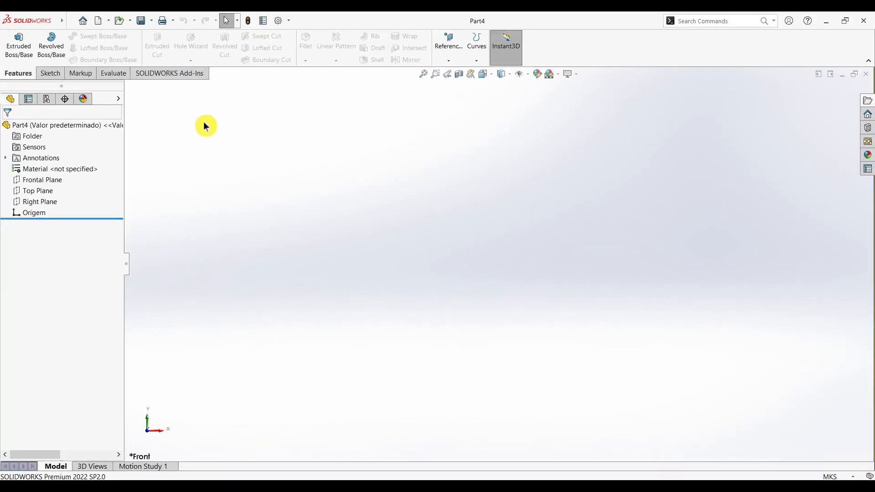
{"action": "left_click", "coordinate": [71, 21]}
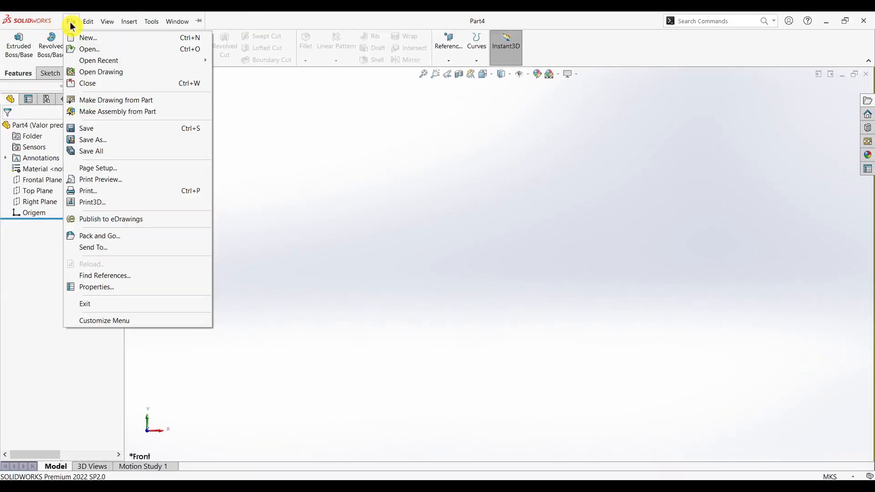
{"action": "left_click", "coordinate": [88, 37]}
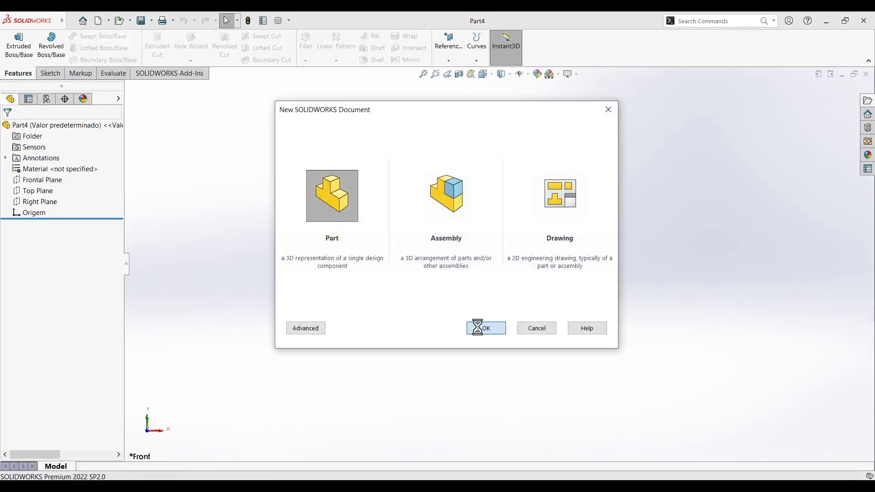
{"action": "left_click", "coordinate": [485, 328]}
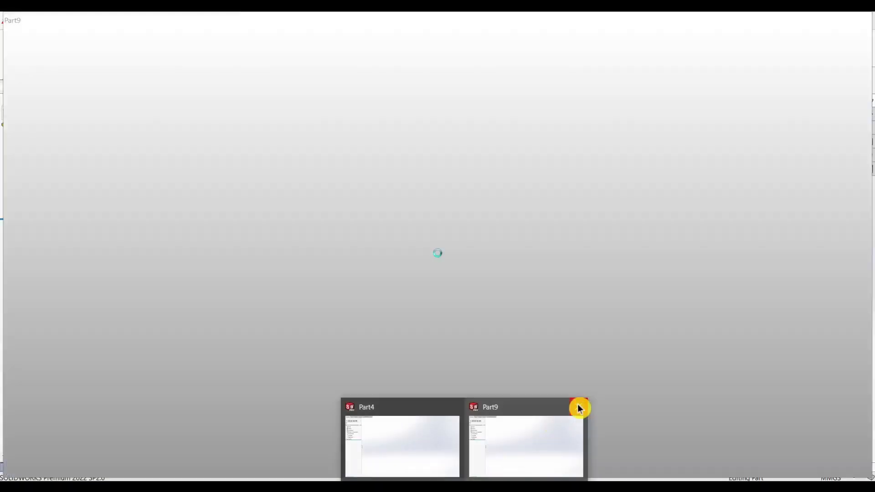
{"action": "left_click", "coordinate": [402, 441]}
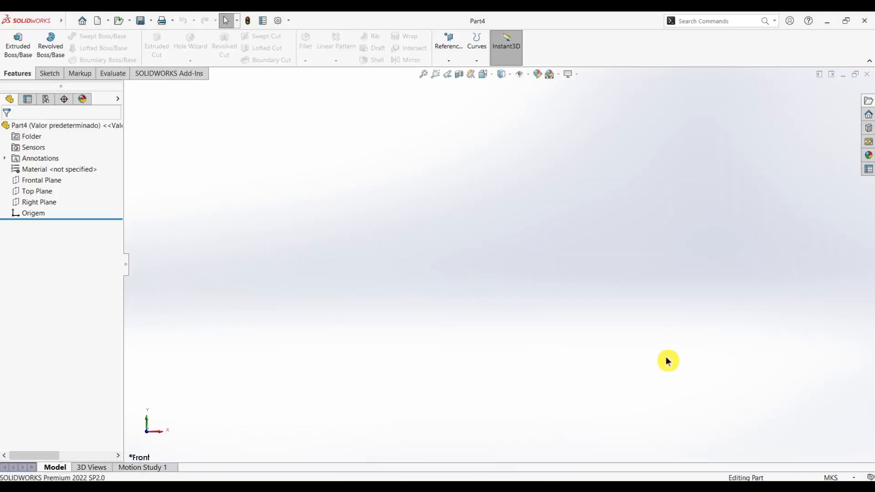
Step: Reopen Part4's unit system list to confirm MKS is checked
{"action": "left_click", "coordinate": [831, 477]}
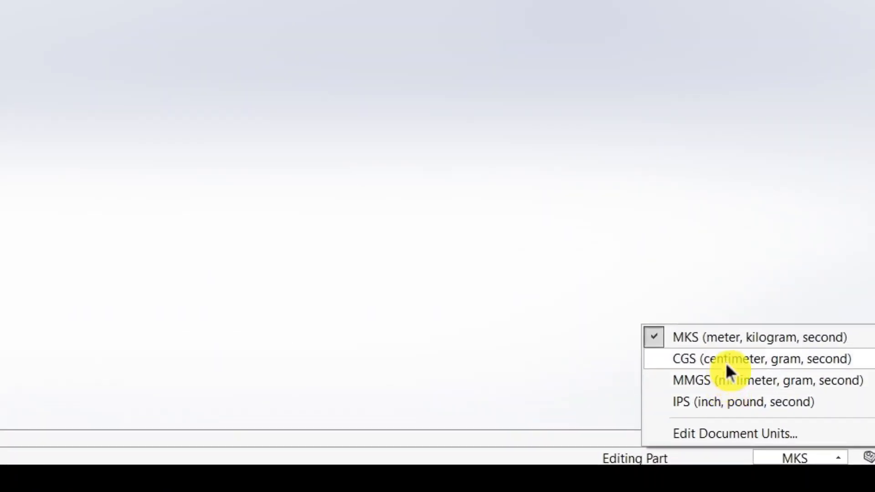
{"action": "mouse_move", "coordinate": [720, 345]}
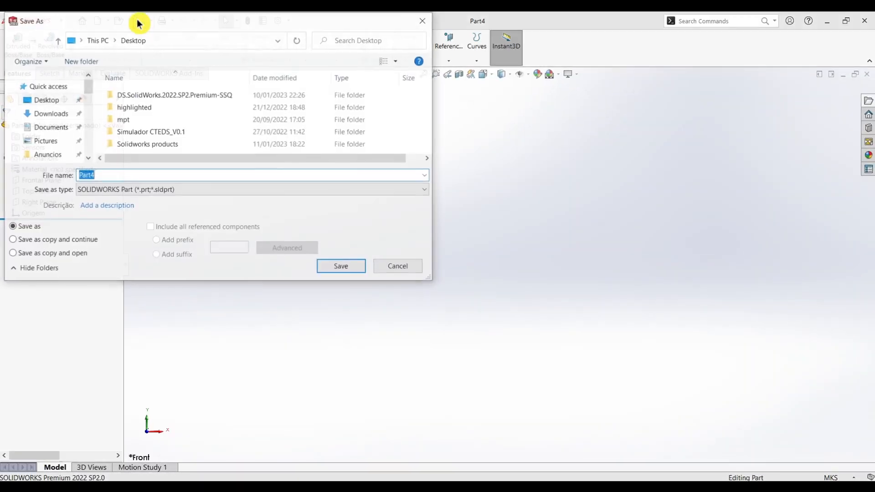
Step: Save the MKS part as a Part Template, replacing the existing Part.PRTDOT
{"action": "left_click", "coordinate": [252, 190]}
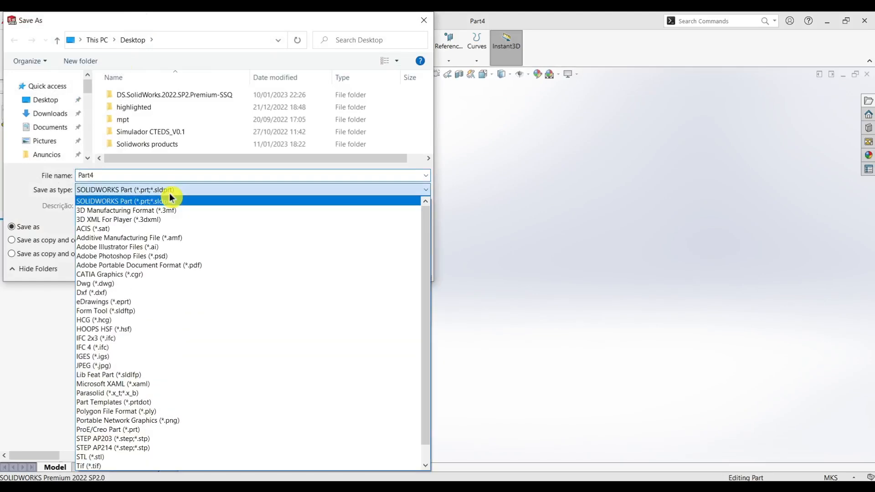
{"action": "mouse_move", "coordinate": [114, 403]}
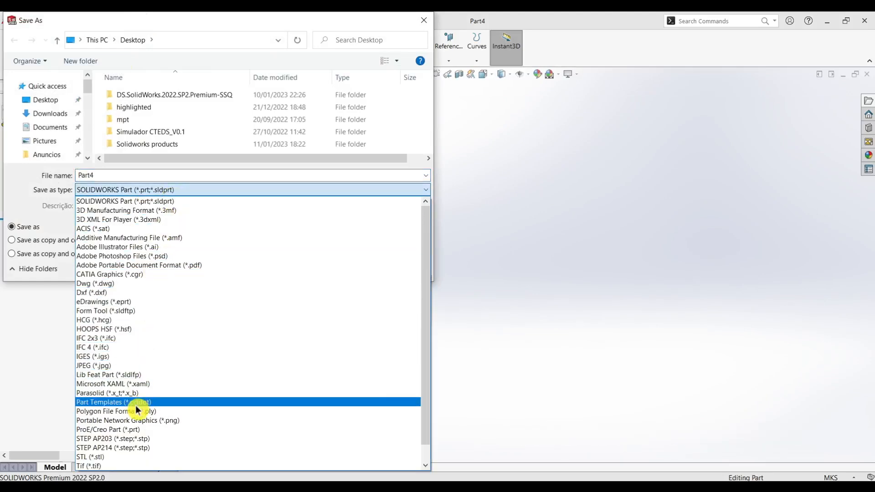
{"action": "left_click", "coordinate": [114, 402]}
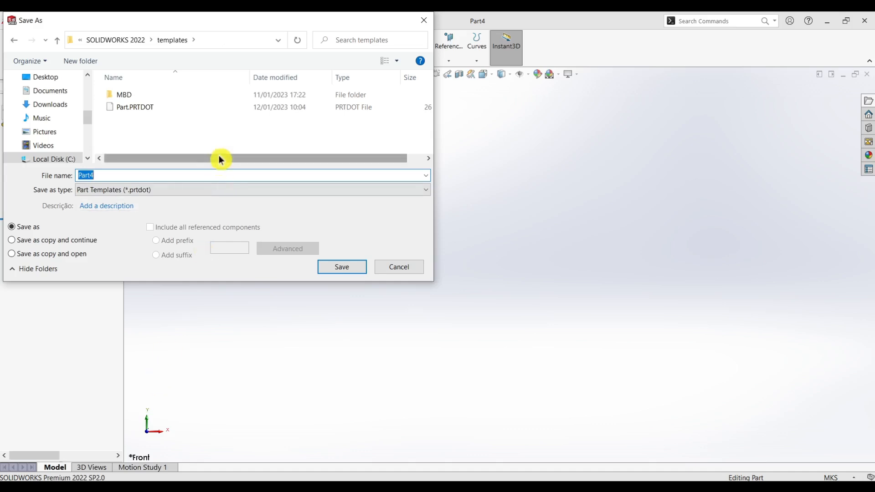
{"action": "mouse_move", "coordinate": [211, 45]}
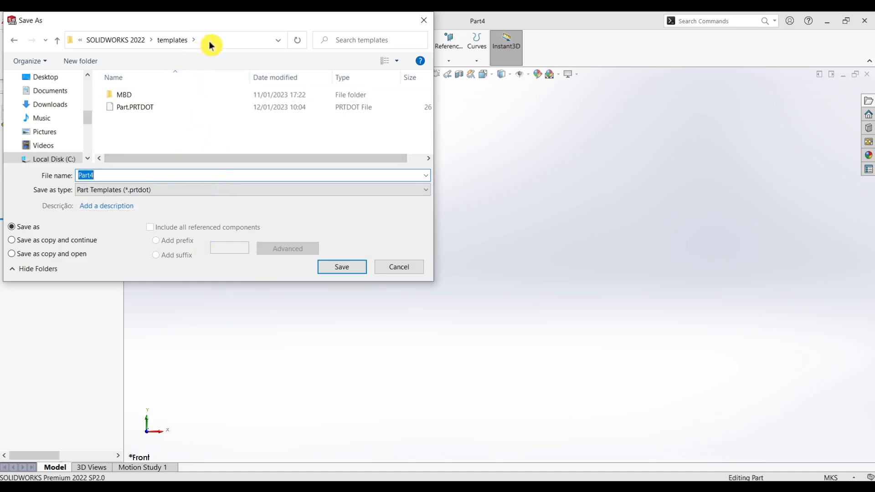
{"action": "mouse_move", "coordinate": [204, 44]}
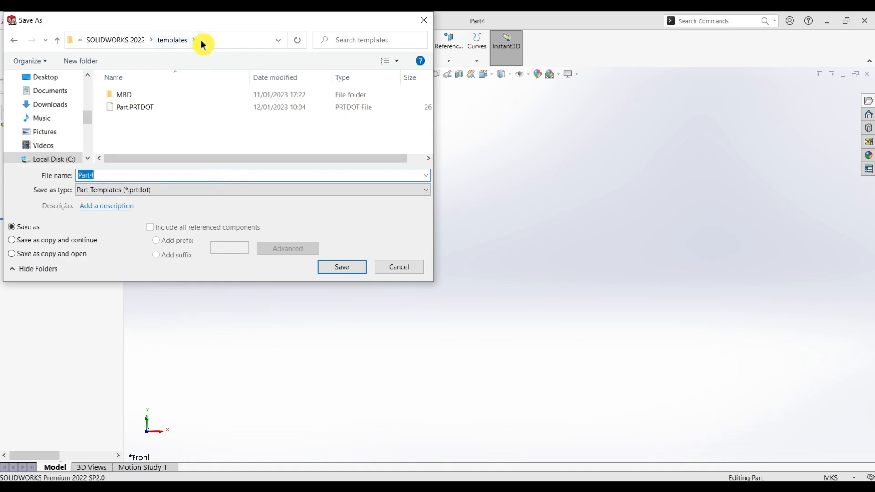
{"action": "mouse_move", "coordinate": [226, 46]}
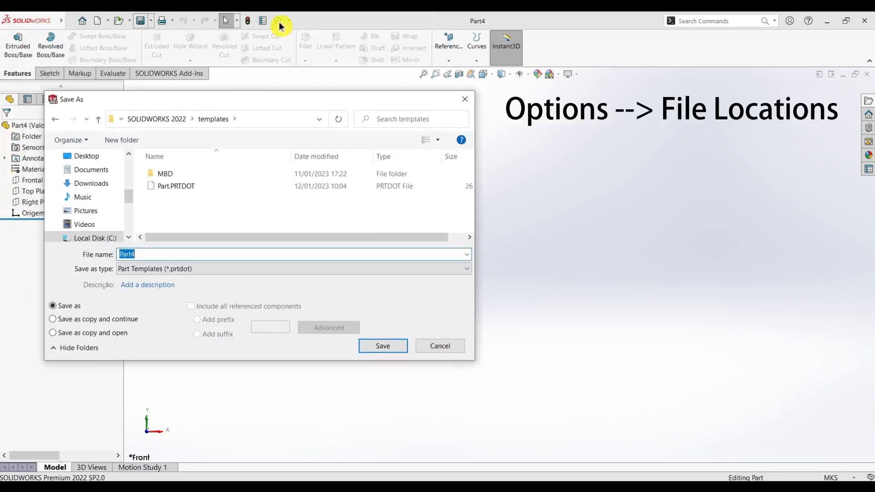
{"action": "mouse_move", "coordinate": [286, 102]}
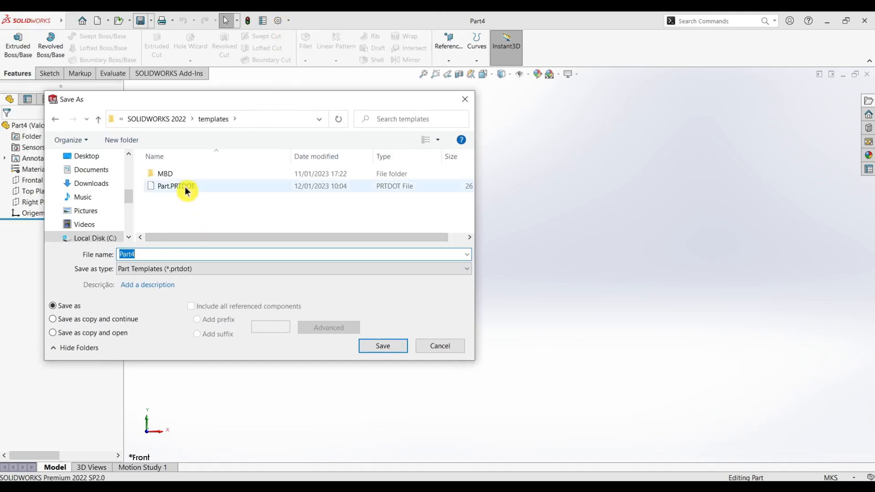
{"action": "left_click", "coordinate": [175, 186]}
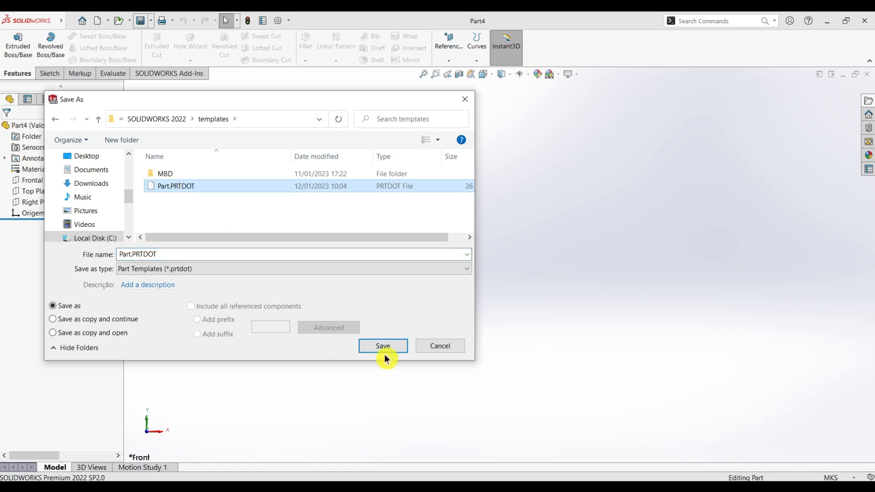
{"action": "left_click", "coordinate": [382, 345]}
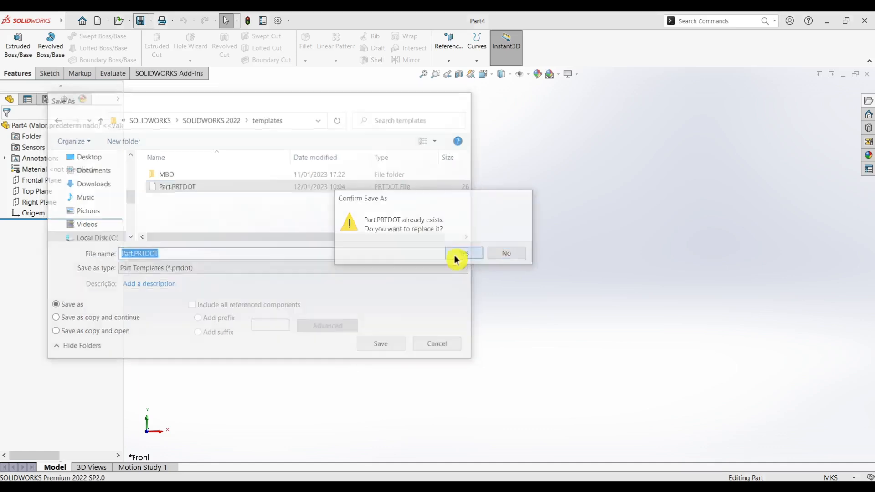
{"action": "left_click", "coordinate": [463, 253]}
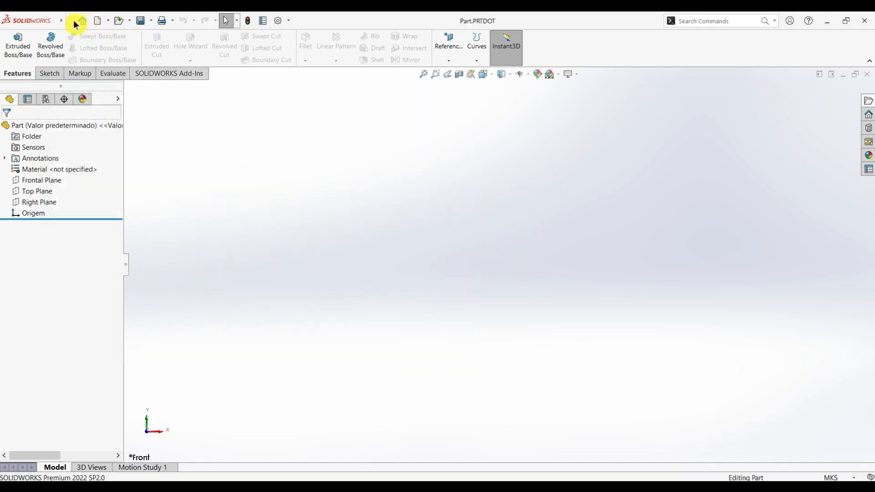
{"action": "left_click", "coordinate": [69, 21]}
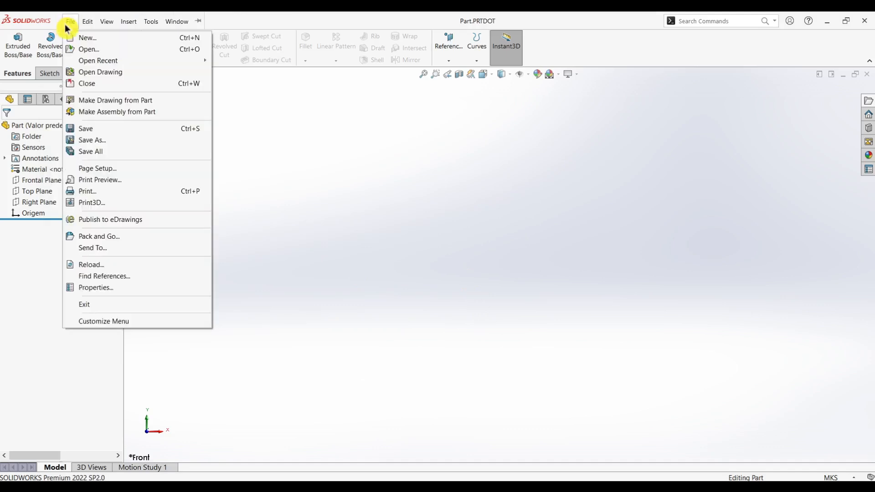
Step: Create a new part, Part10, from the updated MKS part template
{"action": "left_click", "coordinate": [87, 38]}
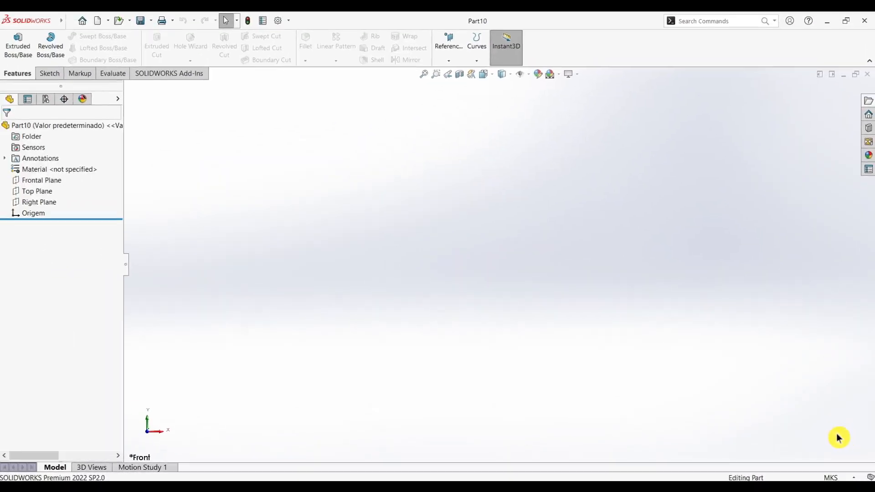
{"action": "mouse_move", "coordinate": [573, 297]}
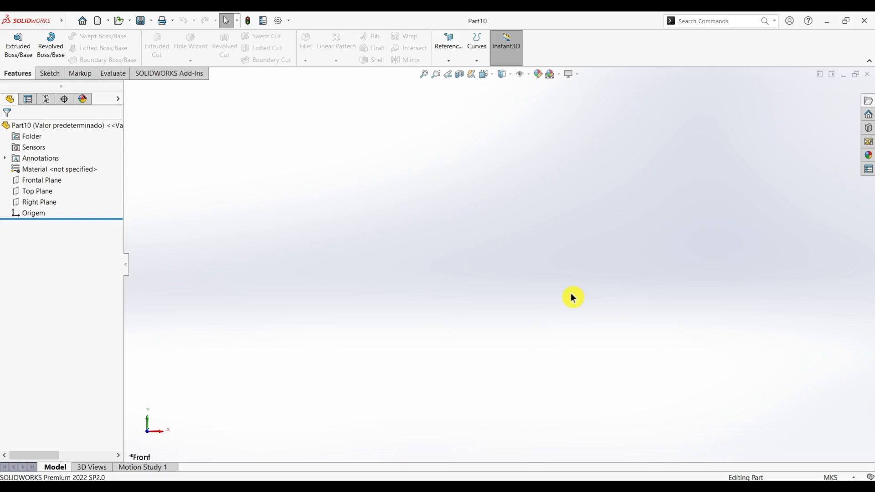